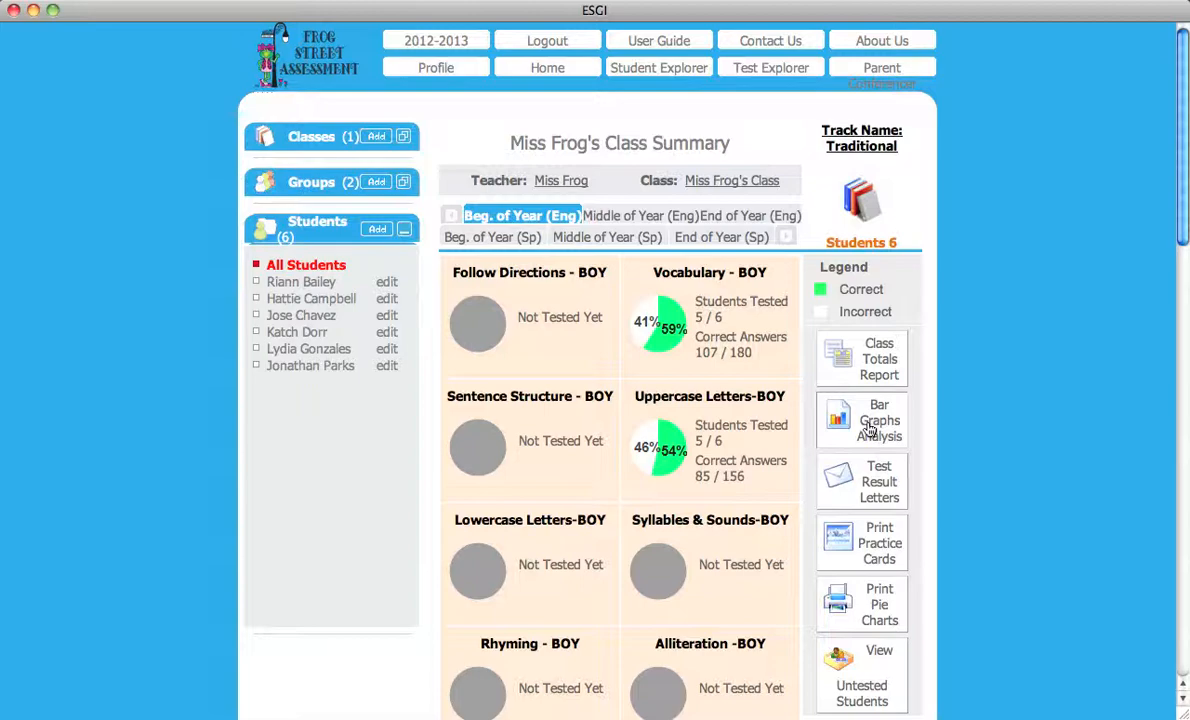
Show the bar graph analysis for Miss Frog's class (Follow Directions – BOY).
click(860, 420)
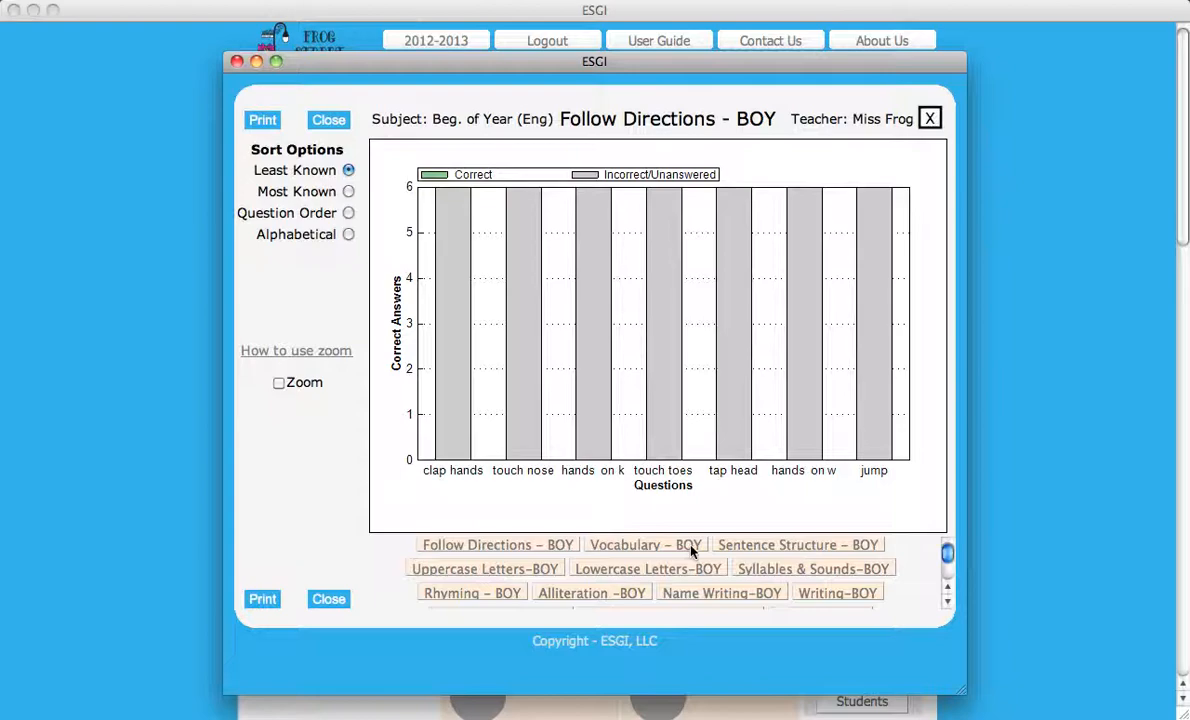
Switch the bar graph to the Vocabulary – BOY subtest.
click(644, 544)
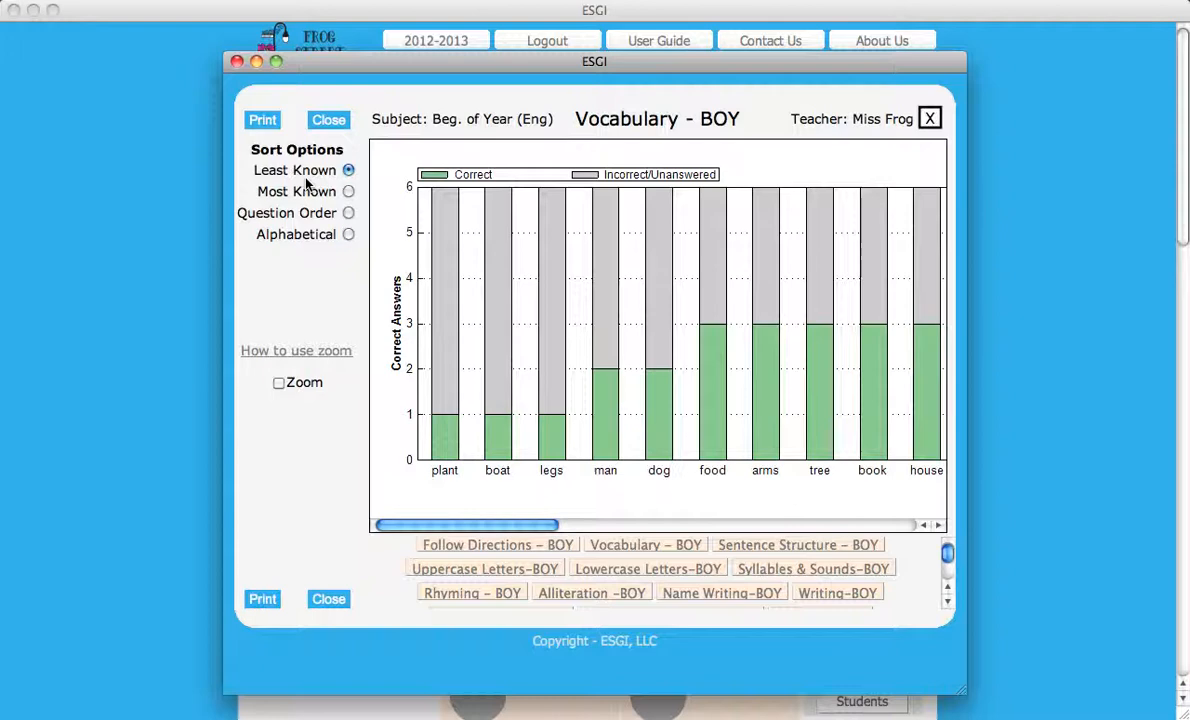
mouse_move(348, 234)
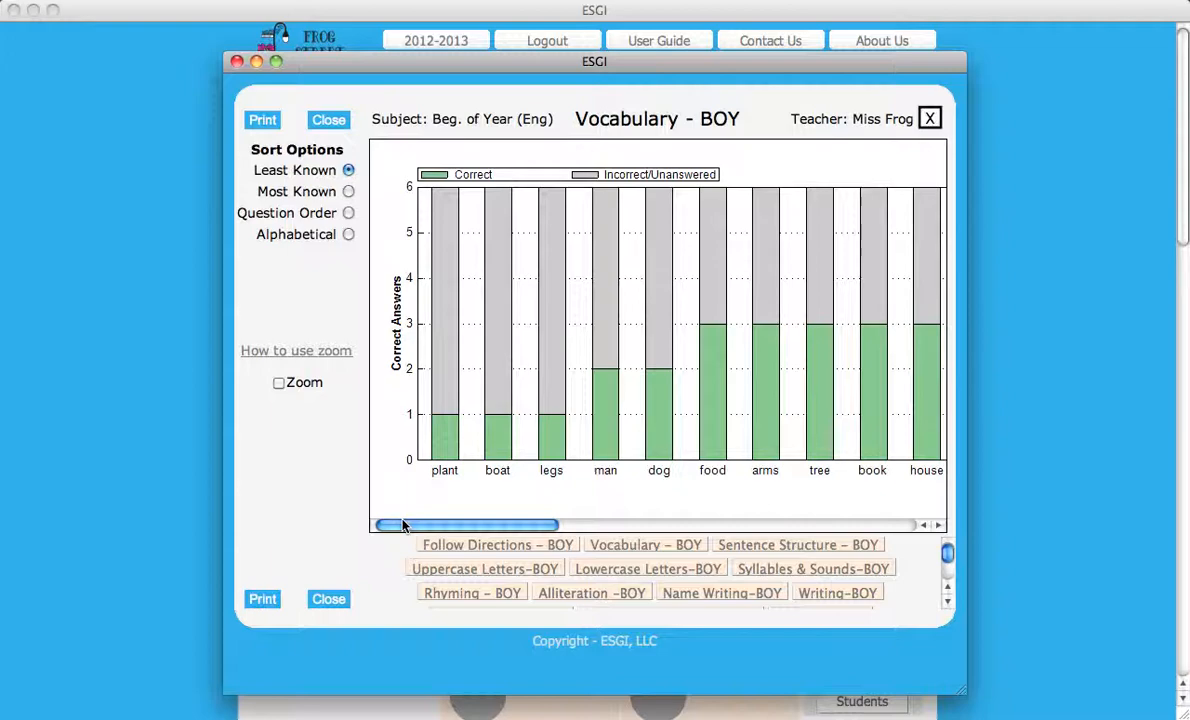
Scroll the chart to later words and list the students who answered 'boy' correctly.
drag(404, 524, 416, 524)
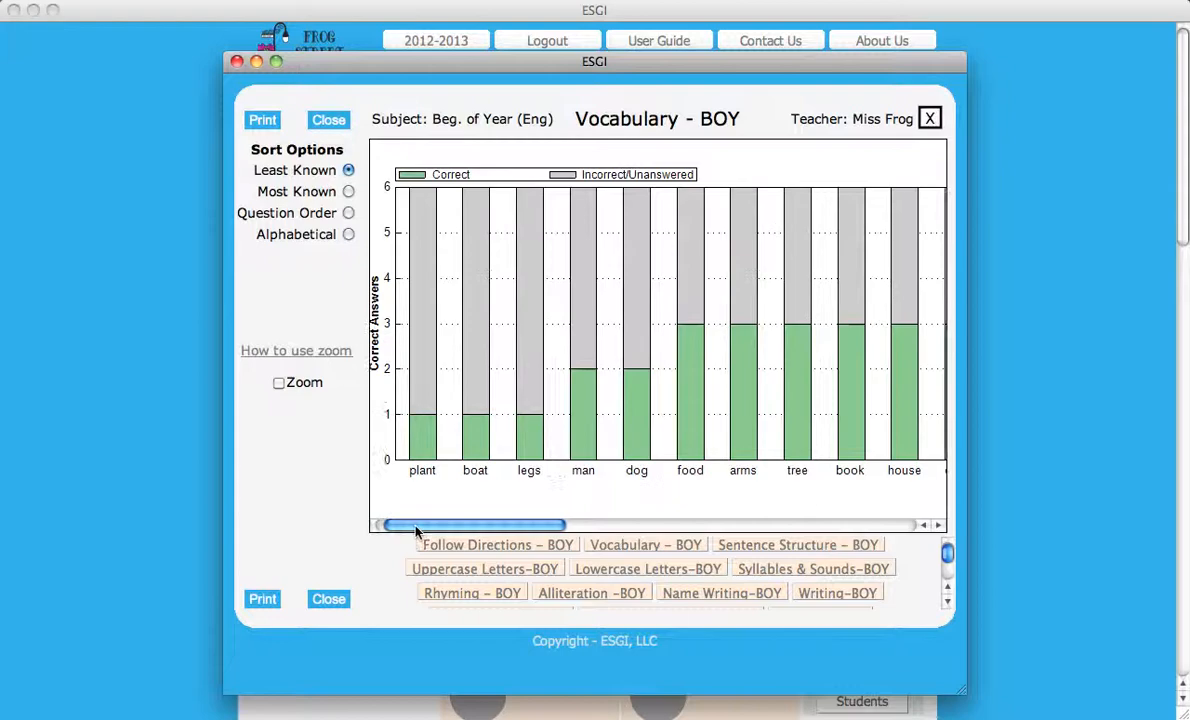
drag(470, 524, 716, 524)
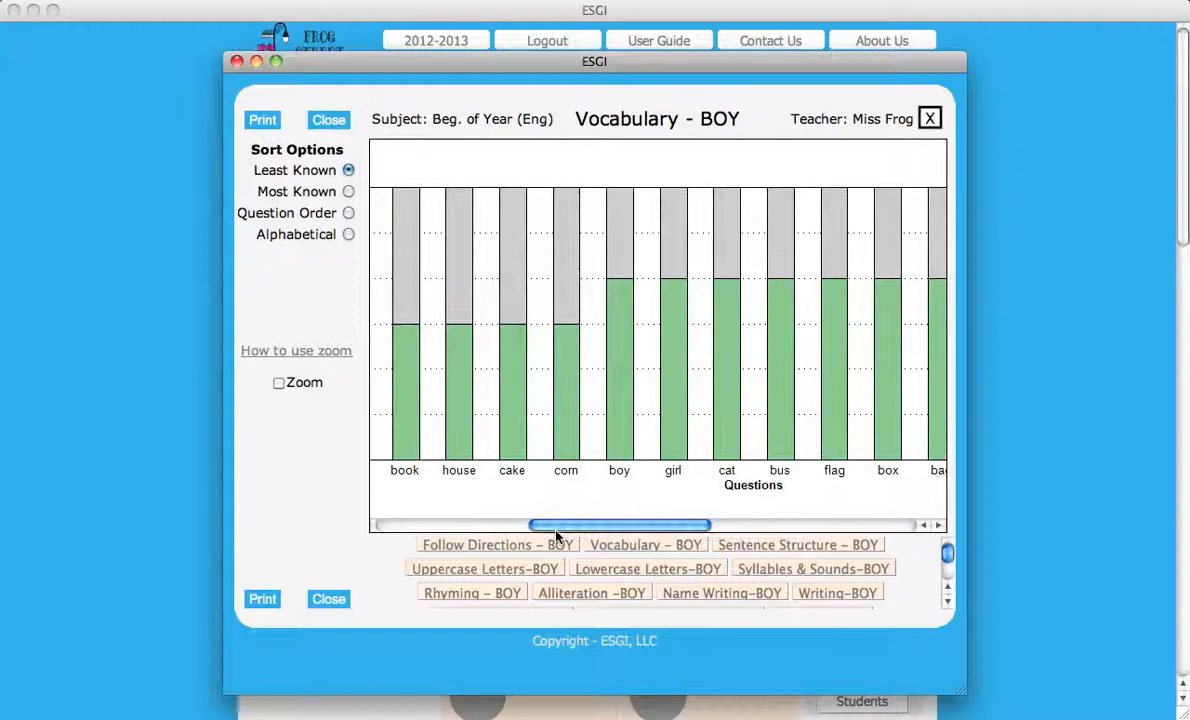
click(620, 300)
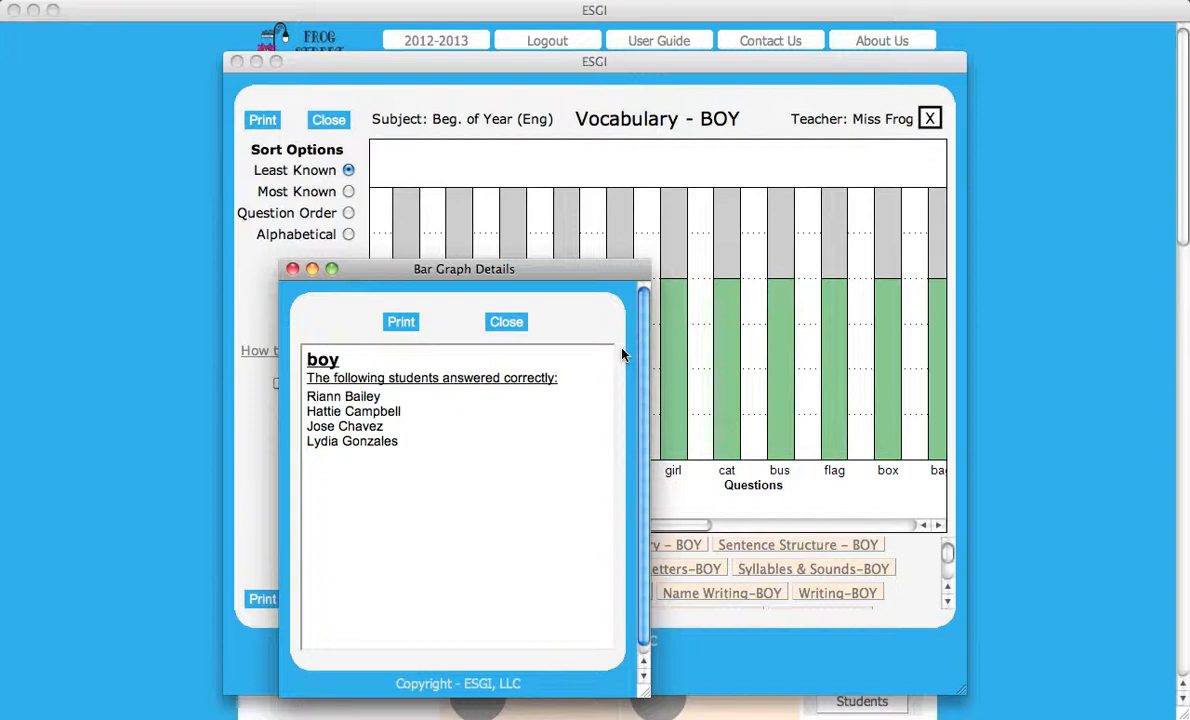
List the students who have not been tested on 'boy'.
click(506, 320)
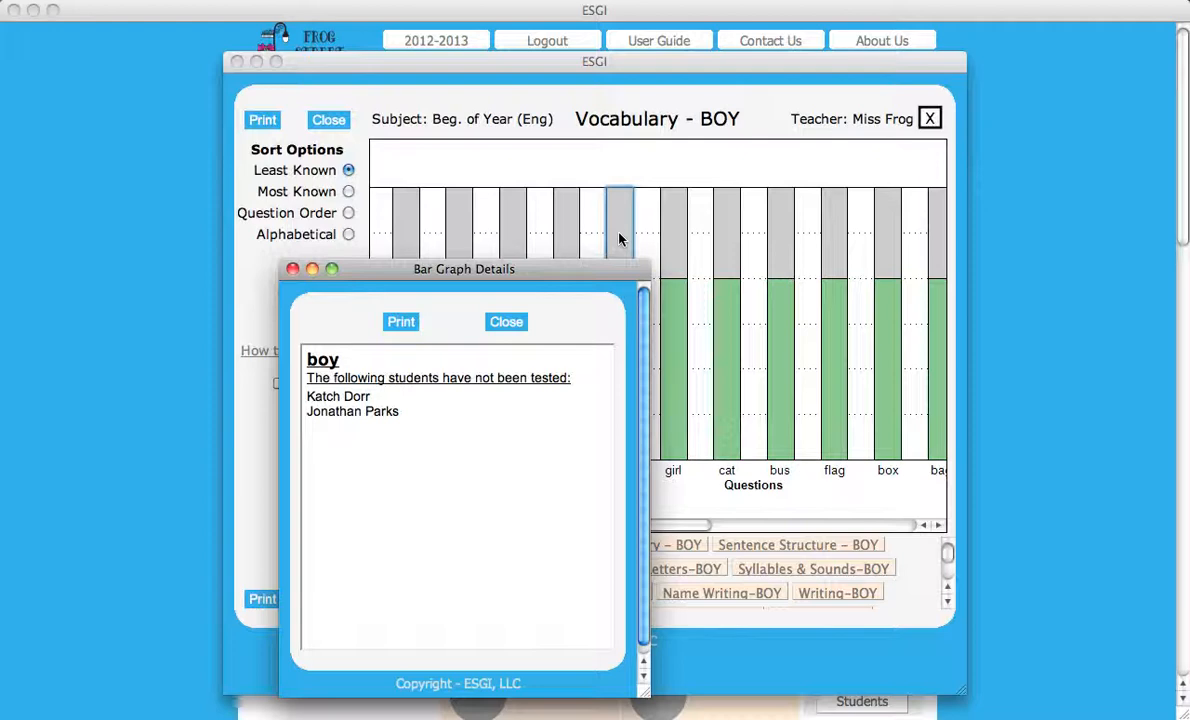
Close the details popup, returning the chart to its first words plant through house.
click(504, 320)
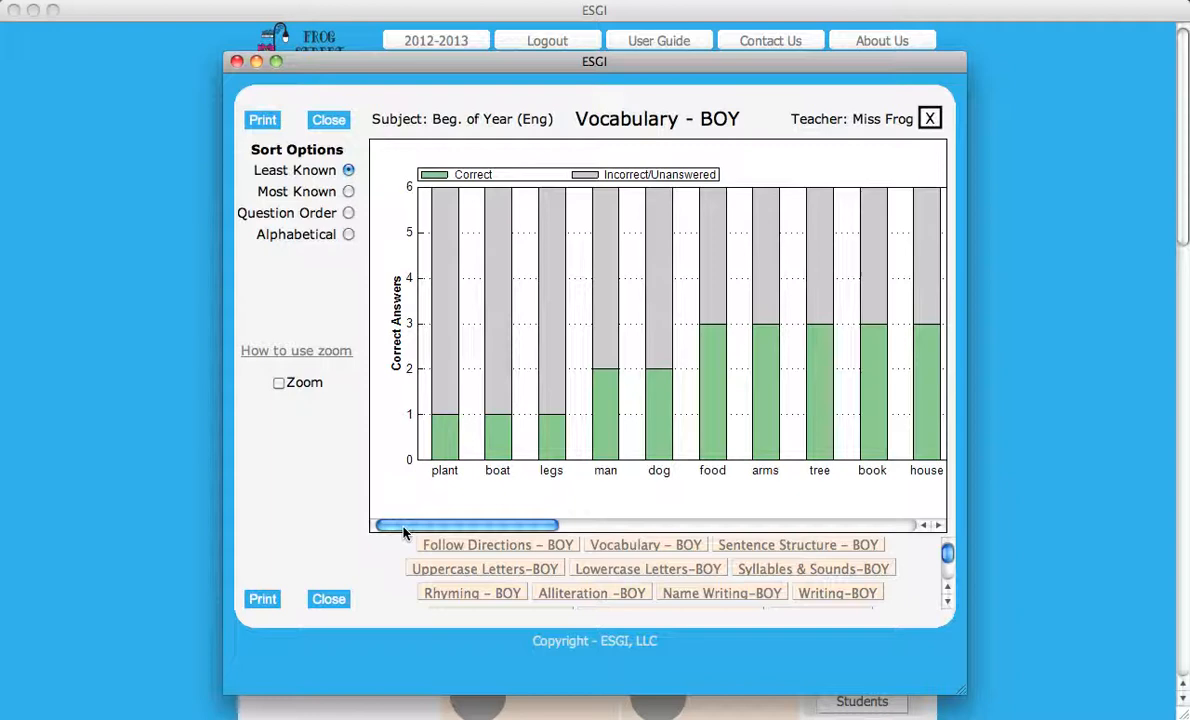
mouse_move(490, 502)
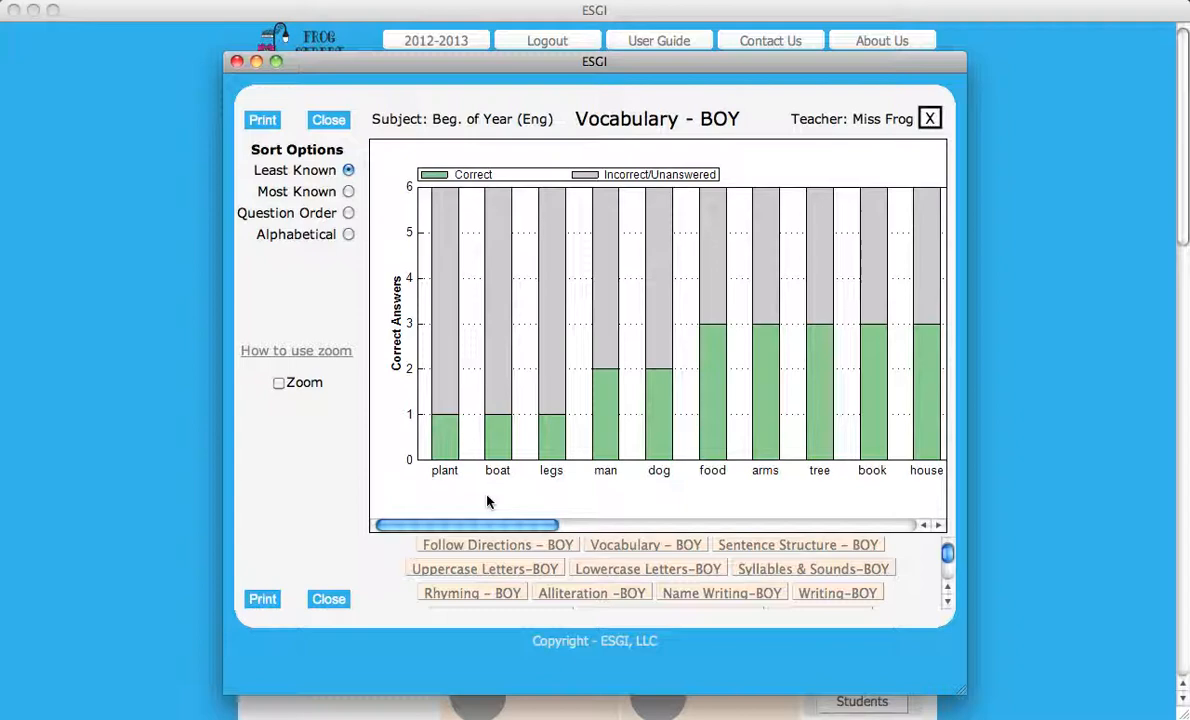
Sort the Vocabulary – BOY bars by Question Order, starting with car, boy and girl.
click(348, 212)
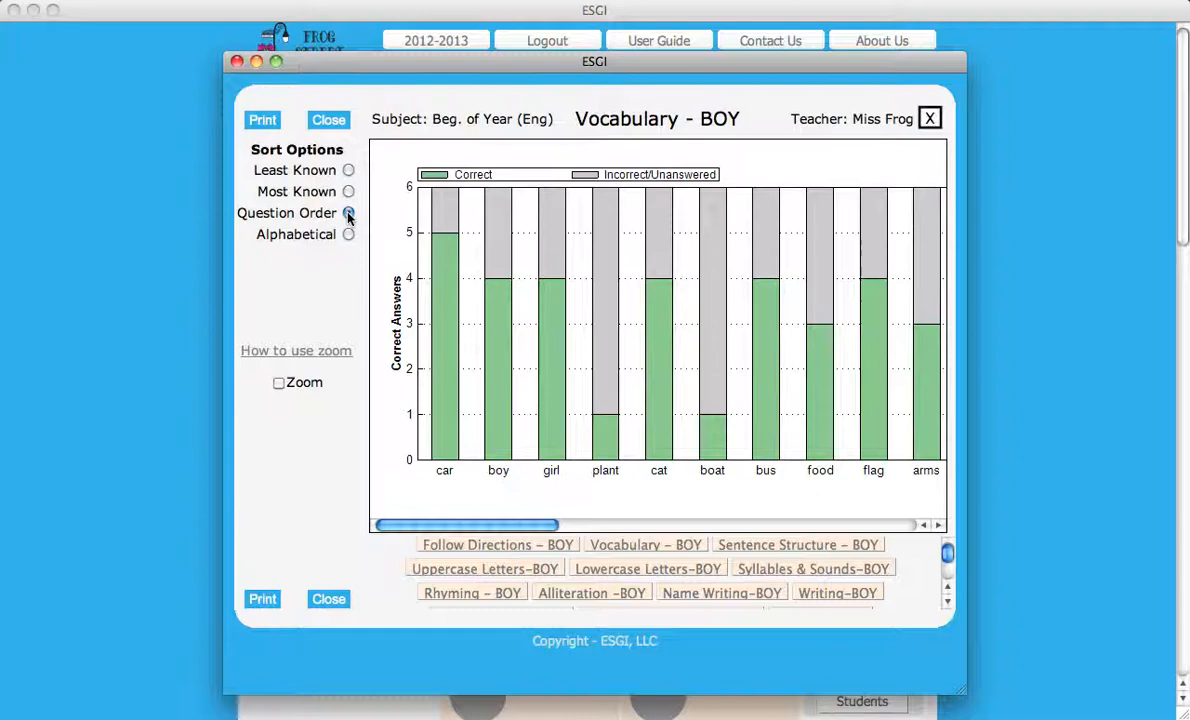